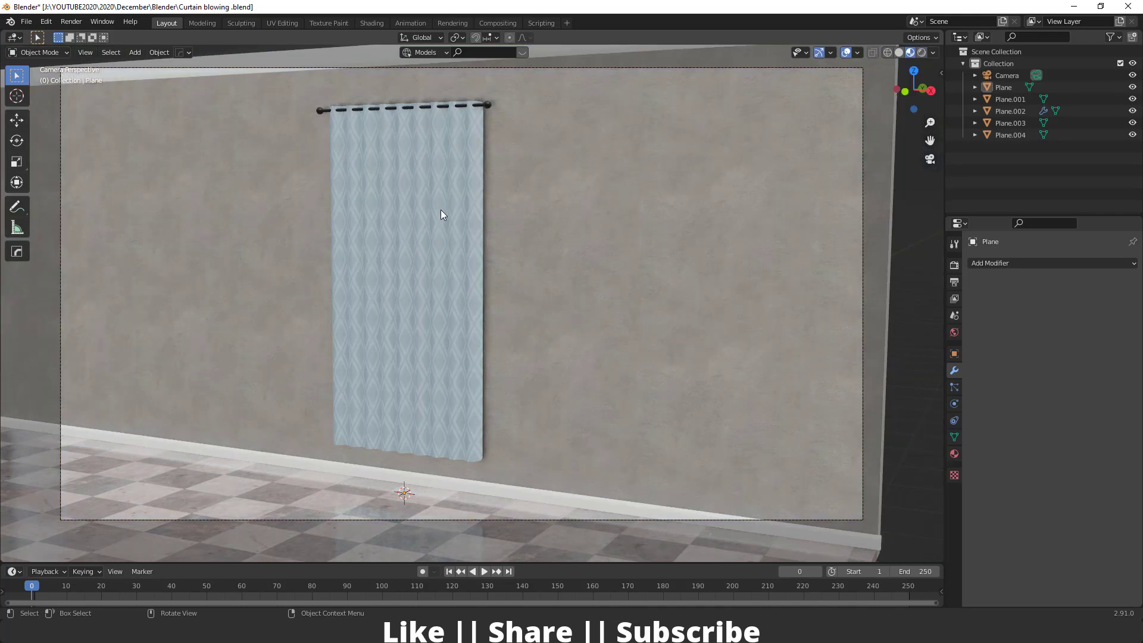
Step: Assign the left curtain's top vertex row to a new vertex group, then edit the right curtain (Plane.004)
key(1)
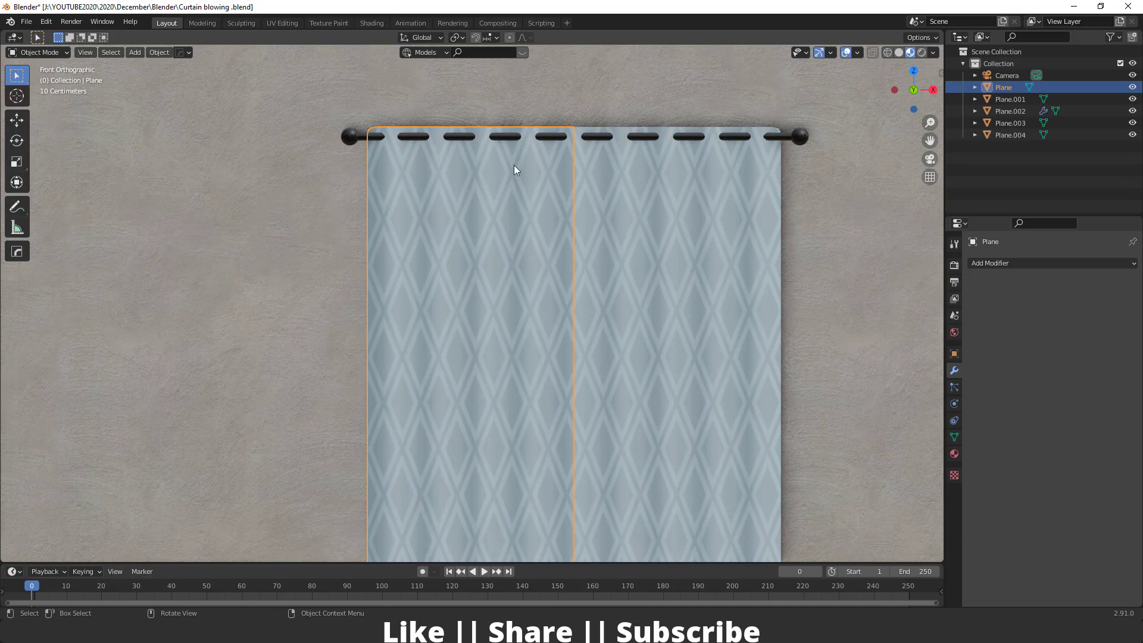
key(Tab)
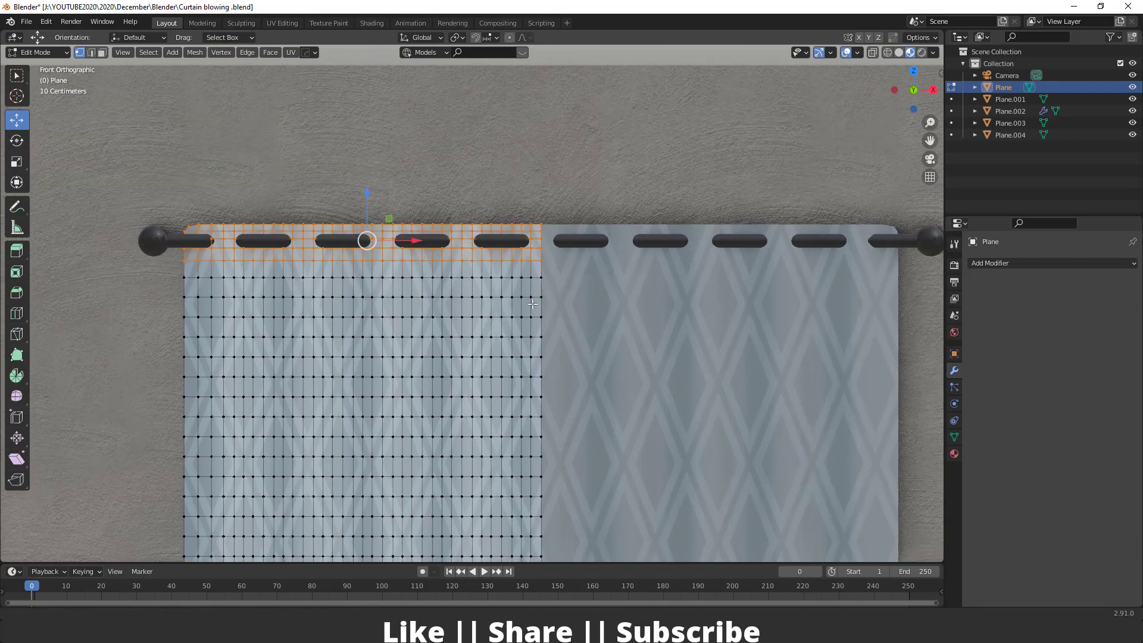
click(954, 420)
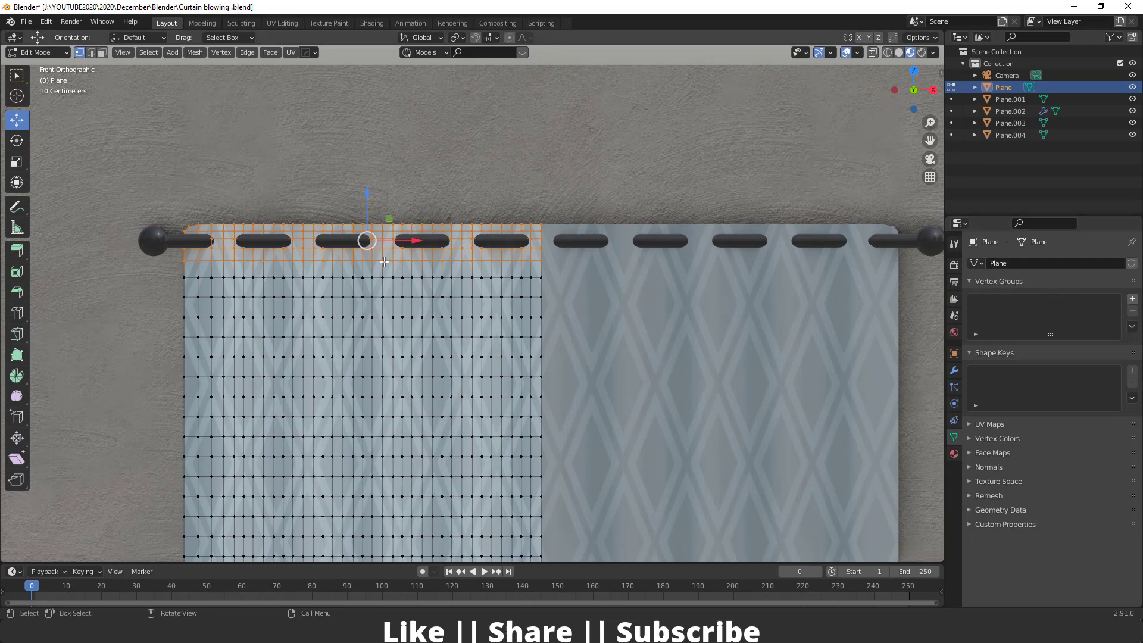
click(1133, 298)
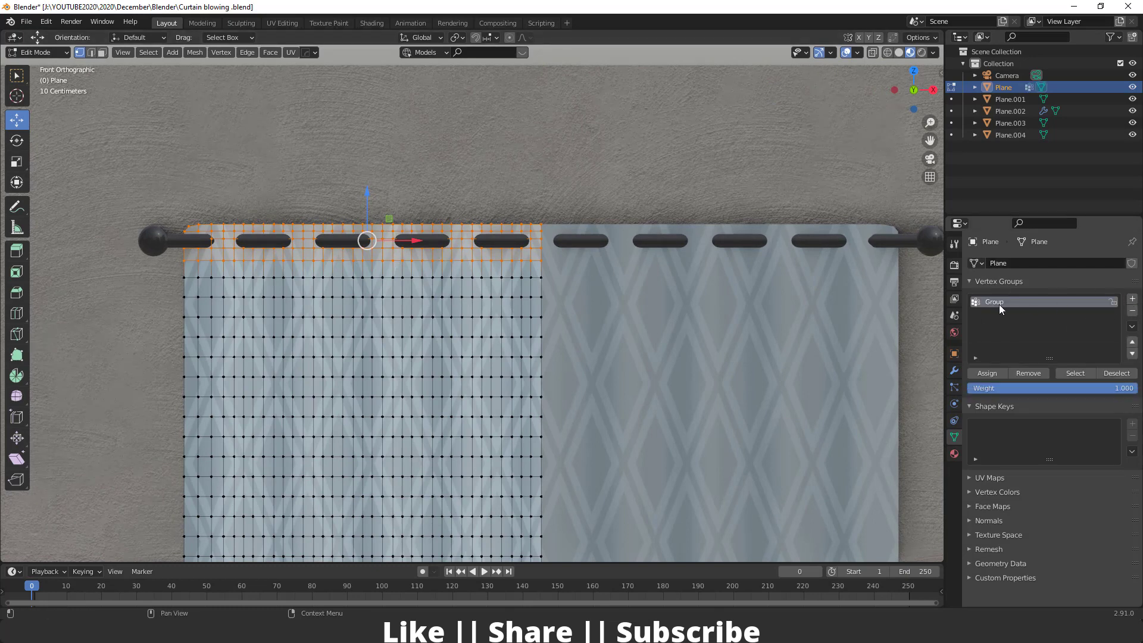
mouse_move(592, 252)
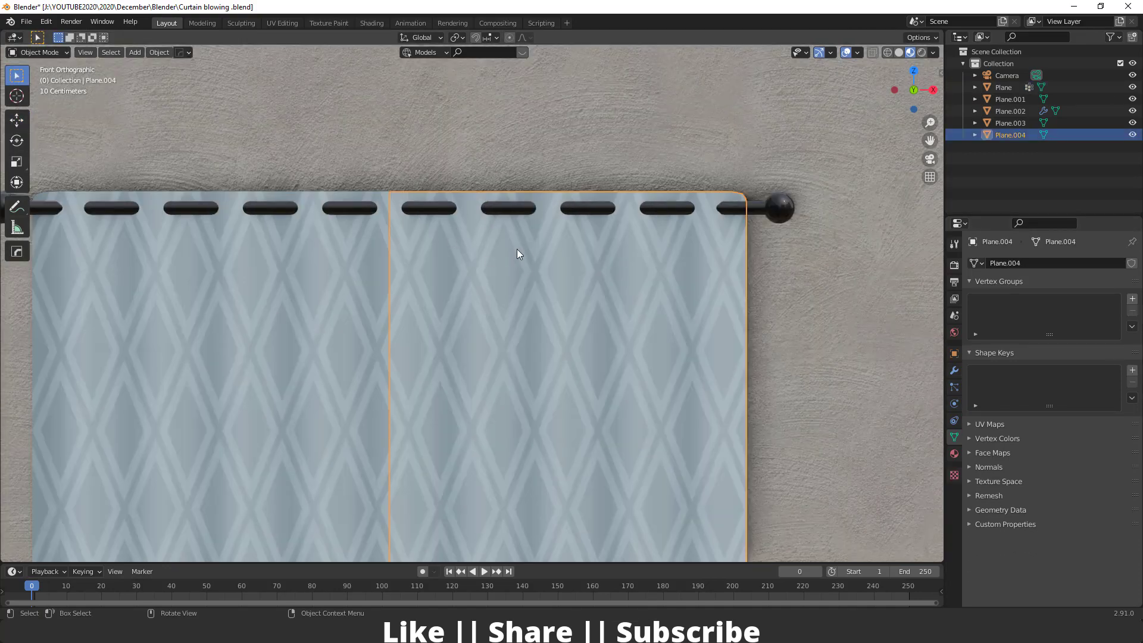
key(Tab)
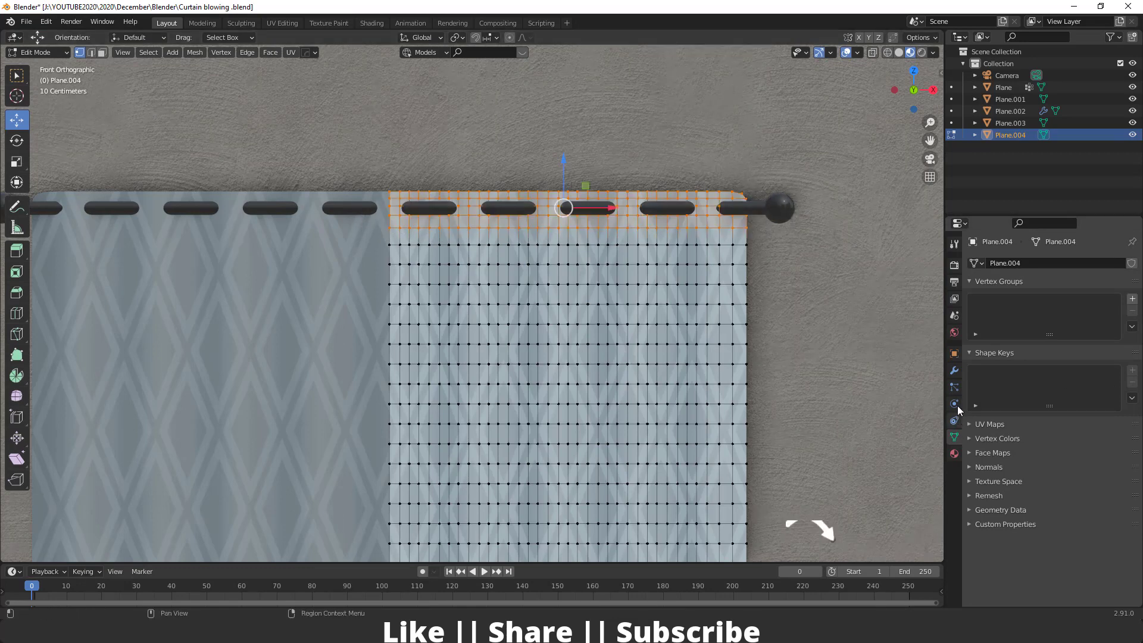
Step: Give the right curtain a top-row vertex group, then add Cloth physics to the left curtain pinned by Group
click(1133, 297)
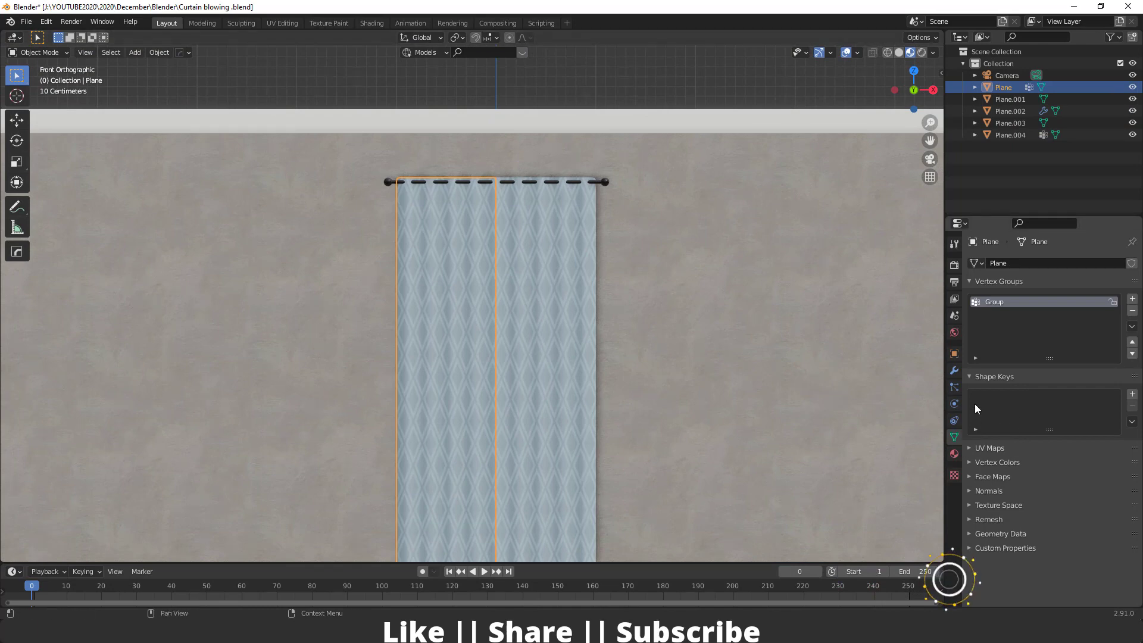
click(954, 421)
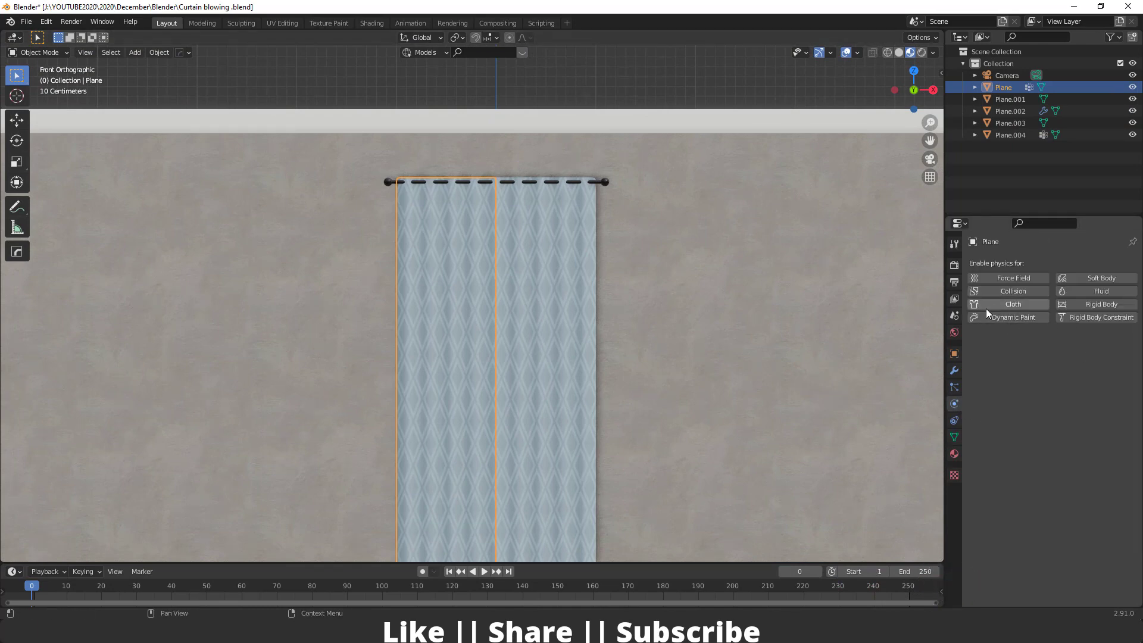
click(1012, 304)
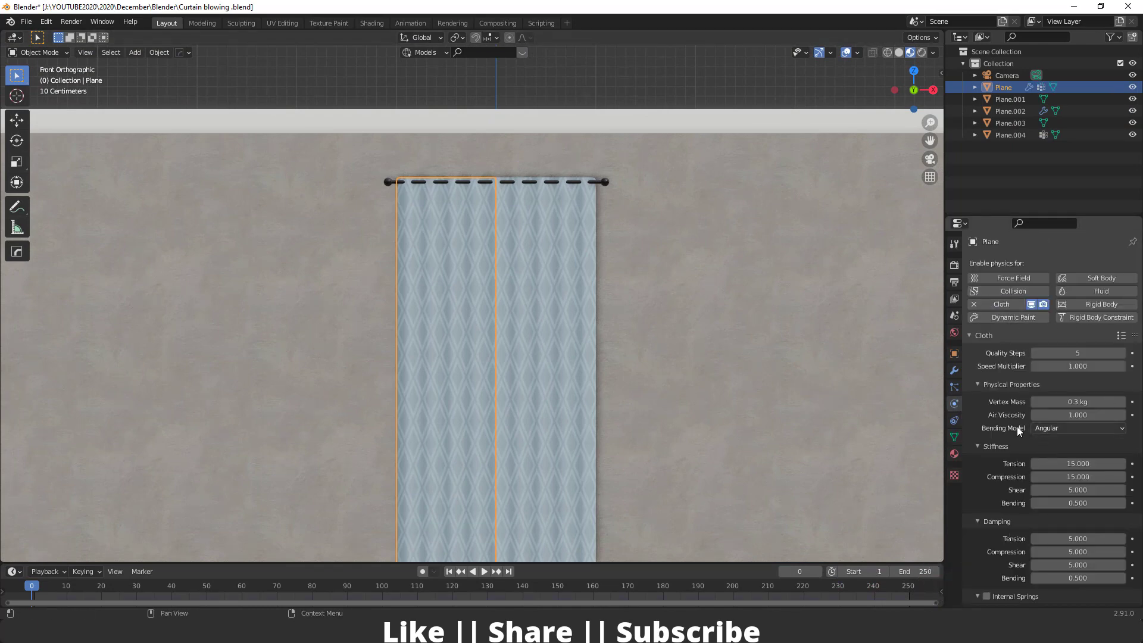
scroll(down, 3)
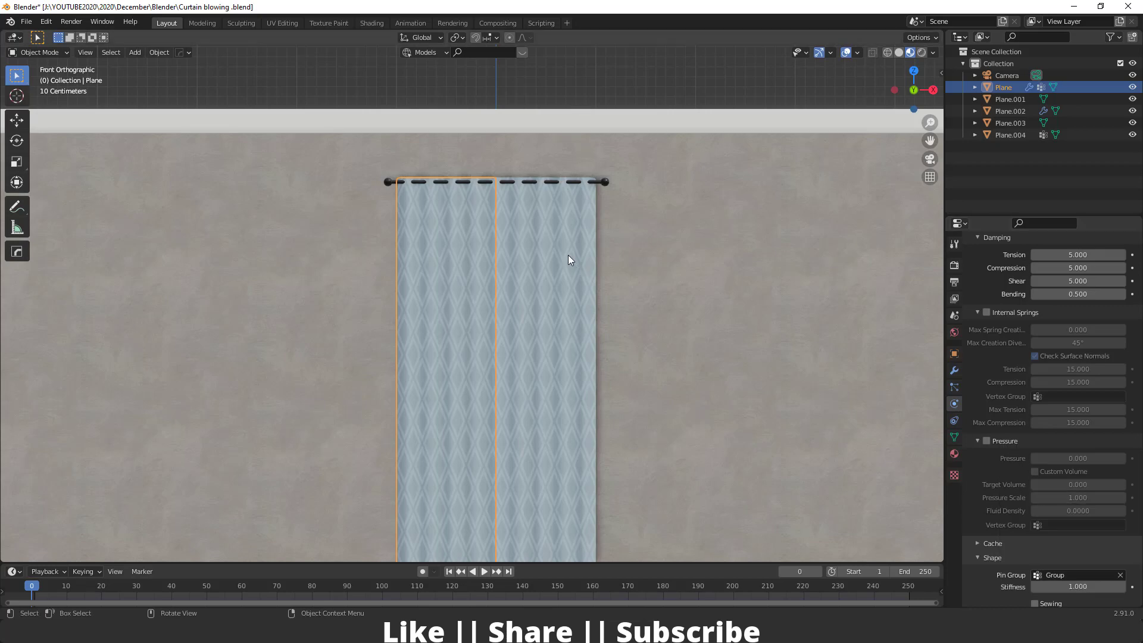
Step: Add Cloth physics to Plane.004 and set its Pin Group to its own top-edge vertex group
click(1011, 135)
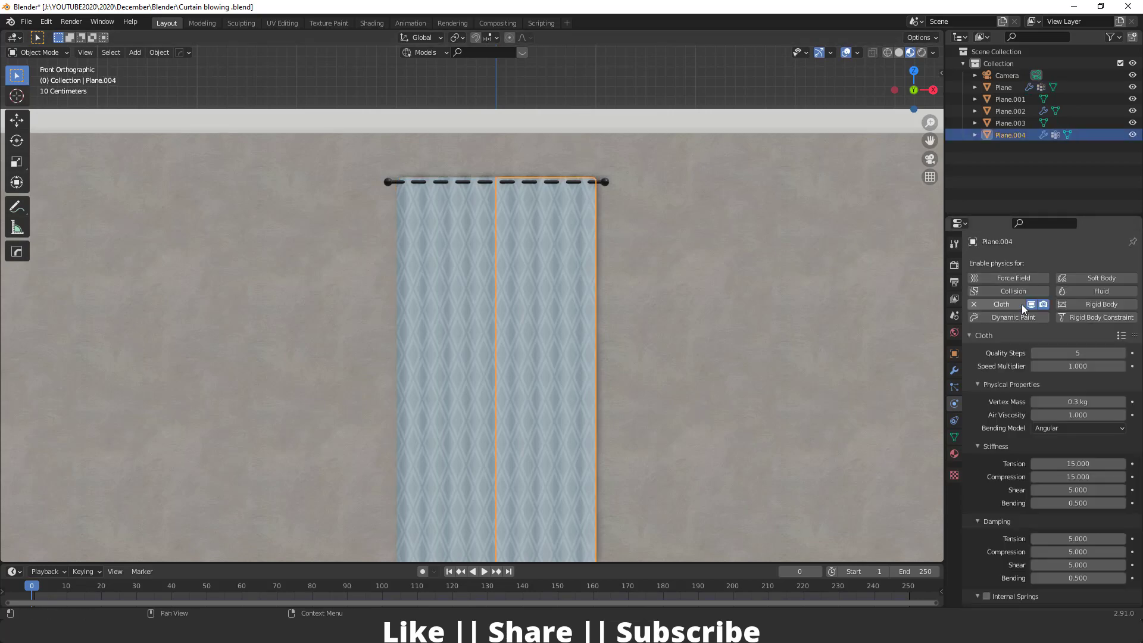
scroll(down, 3)
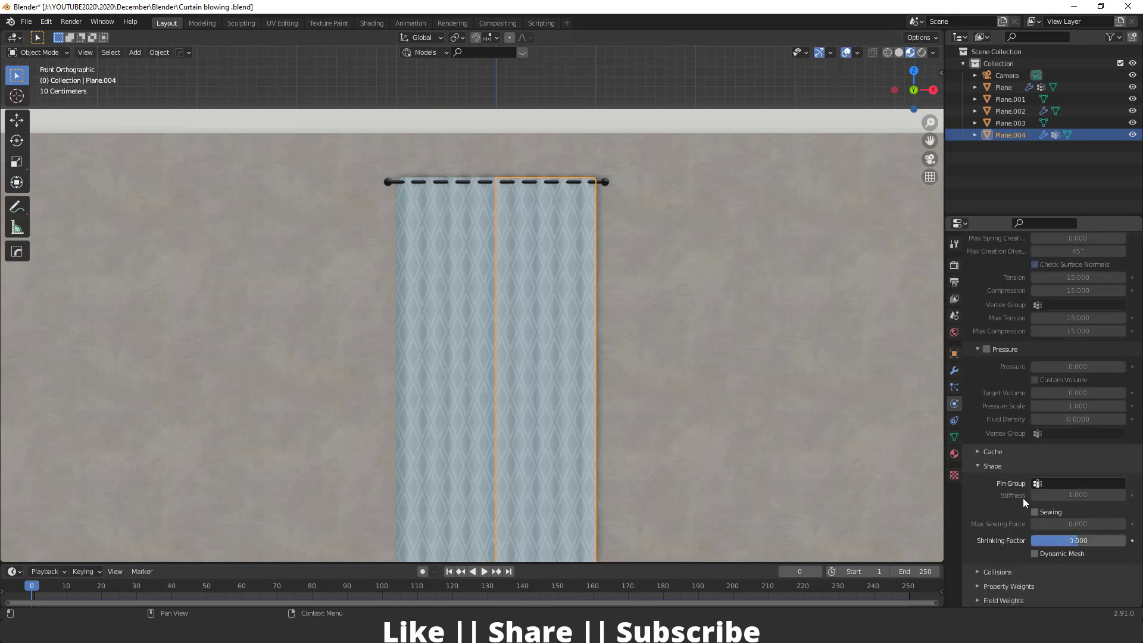
click(1079, 483)
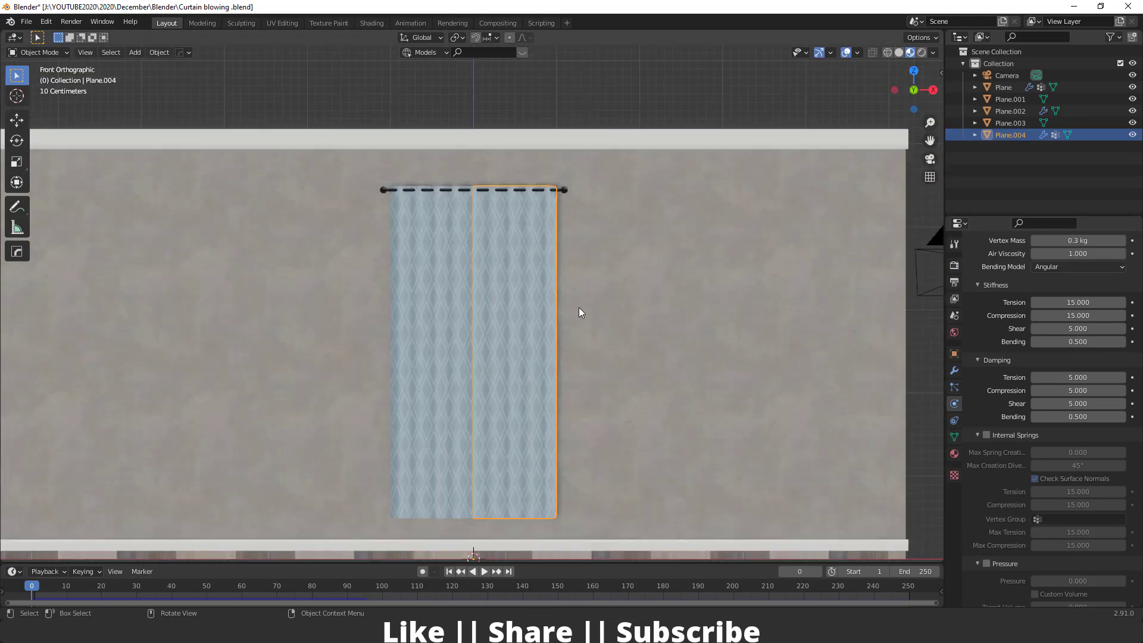
Step: Play and rewind the cloth simulation, then set the right curtain's Stiffness Tension to 30
click(484, 572)
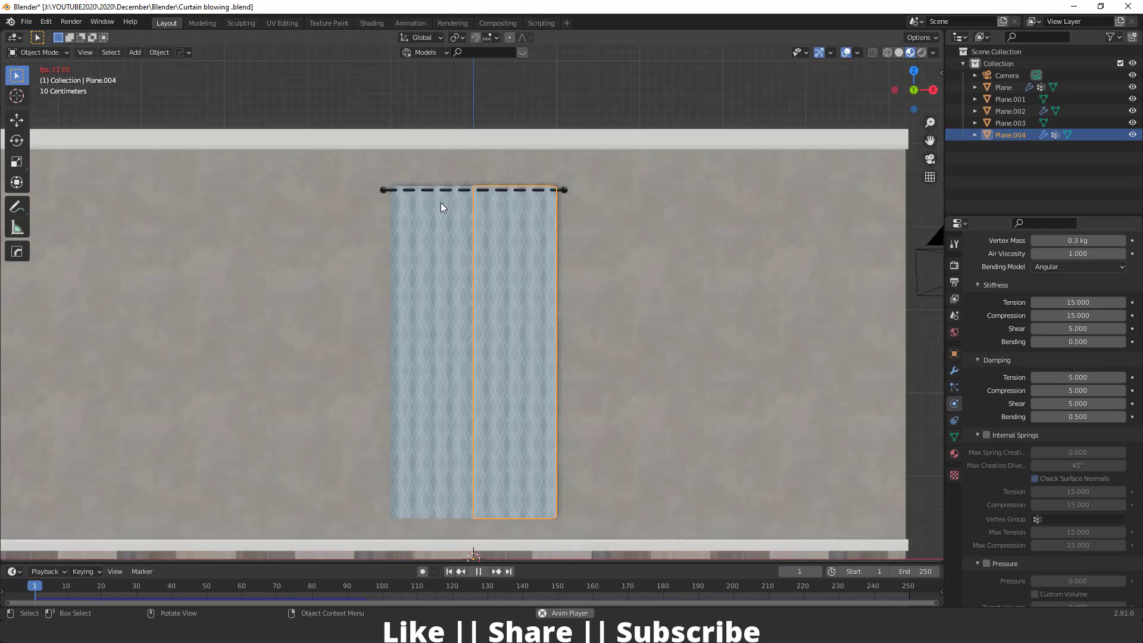
click(479, 570)
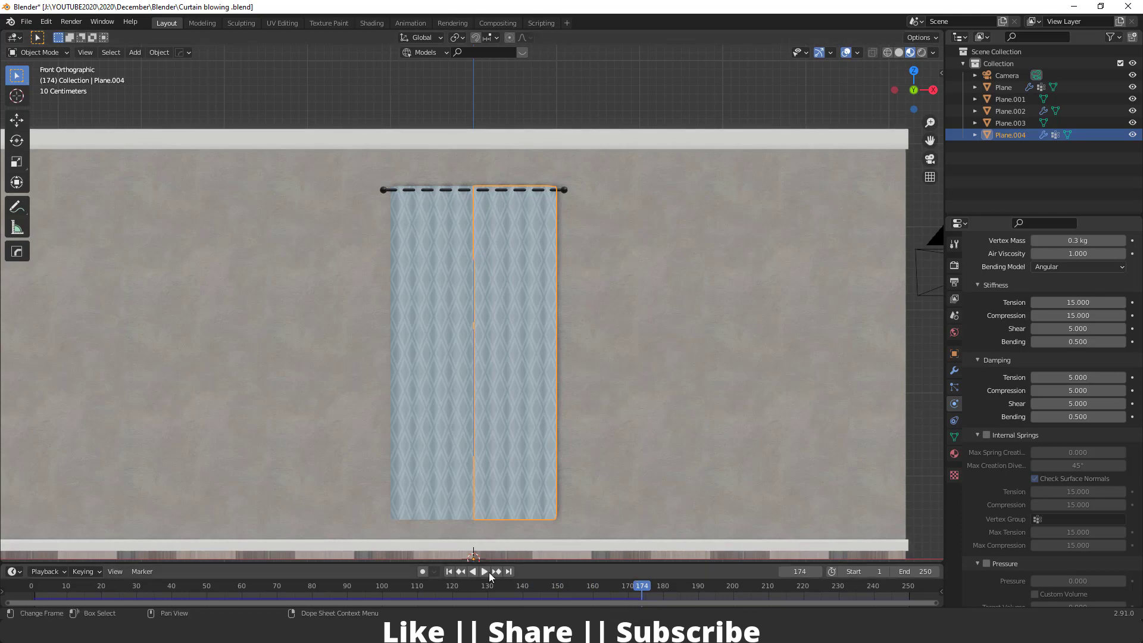
click(449, 572)
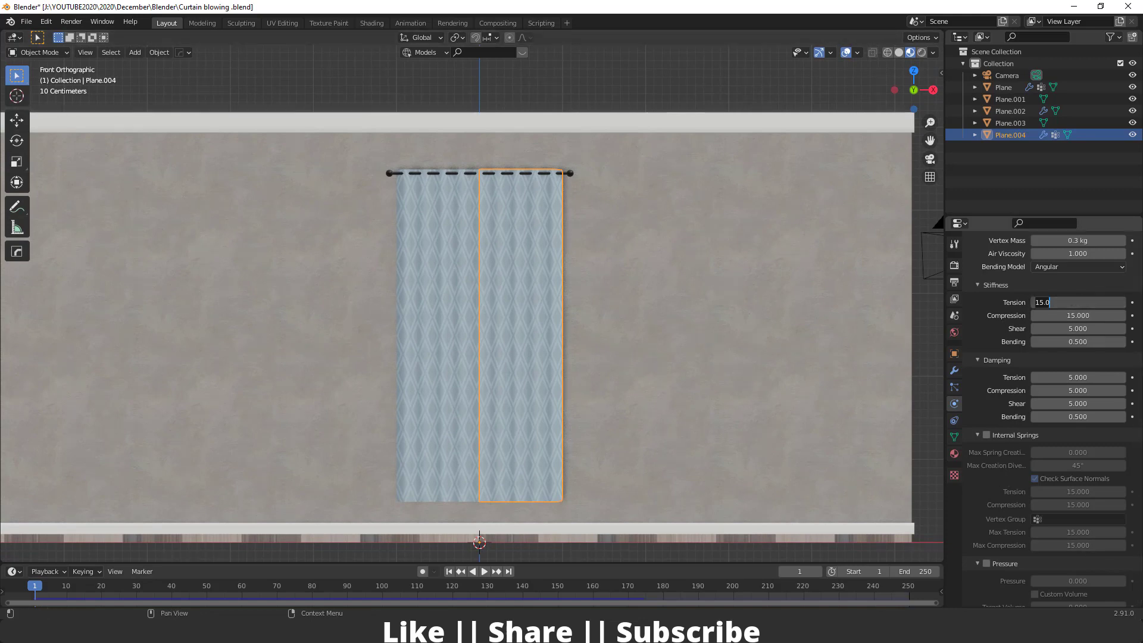
text(30.000)
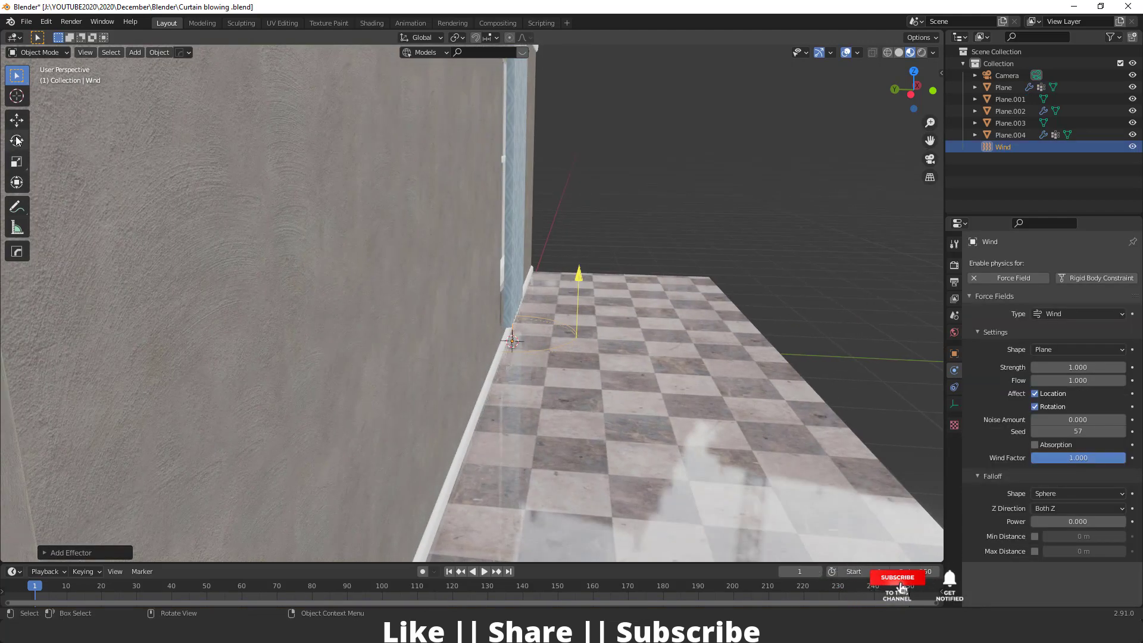
Step: Rotate the Wind force field toward the curtains and set its Strength to 800
key(r)
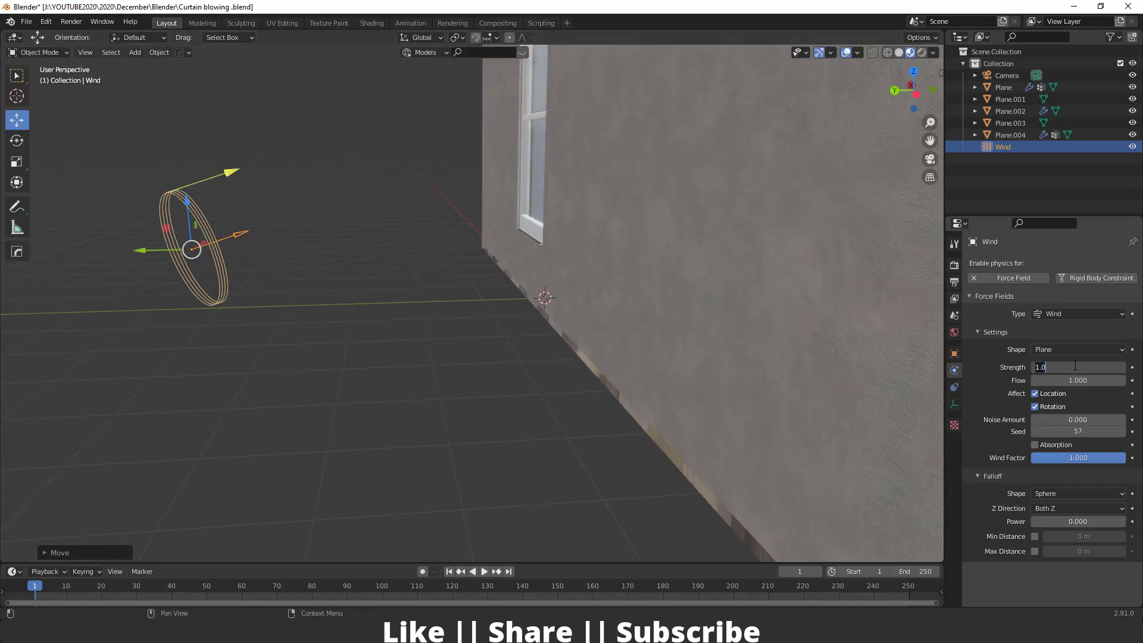
text(800)
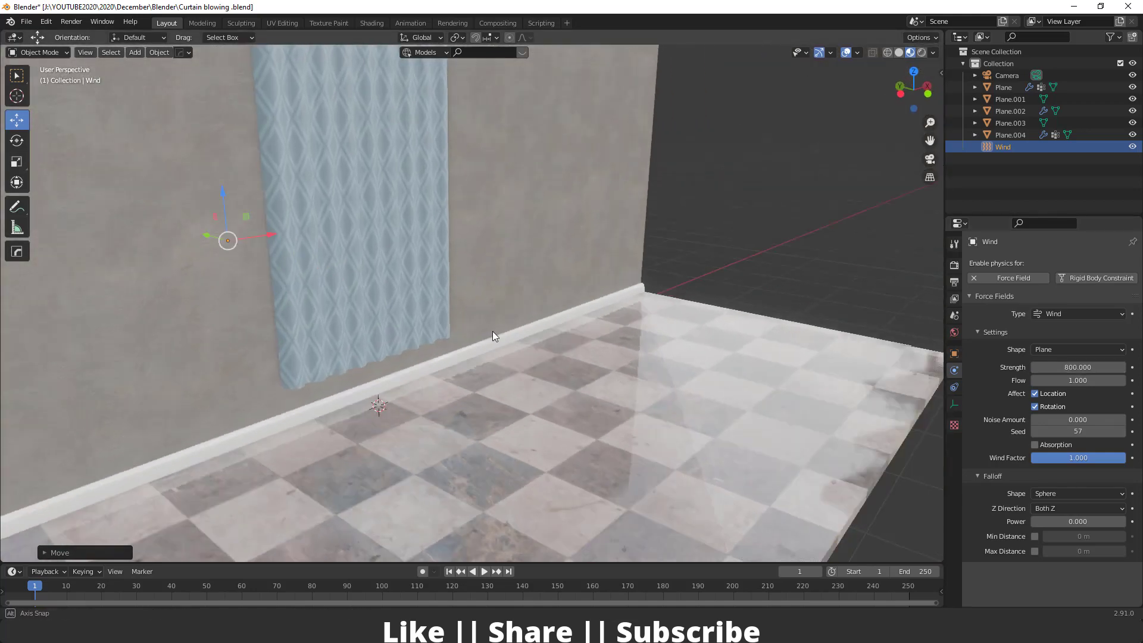
click(485, 572)
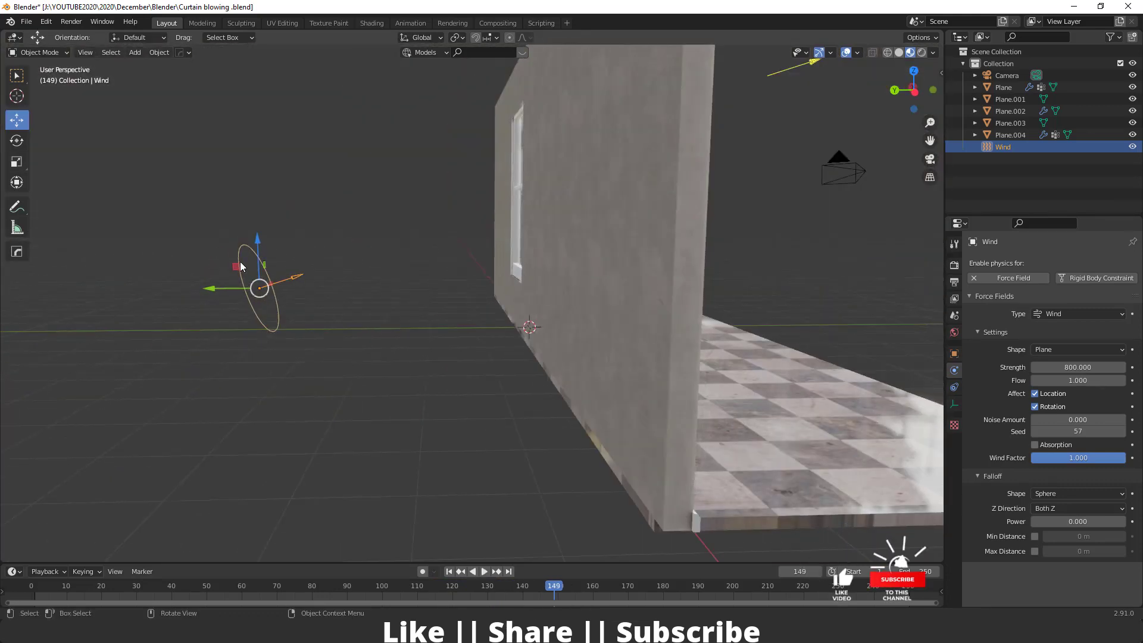
Step: Keyframe the wind Strength at two frames, play the result and stop
click(485, 570)
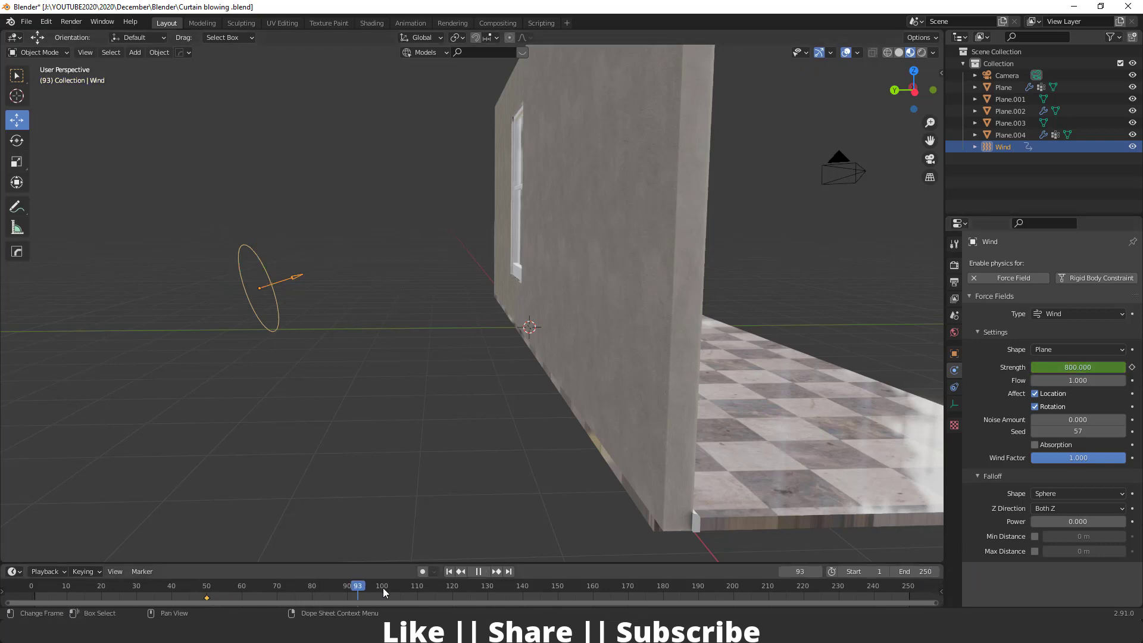
click(558, 586)
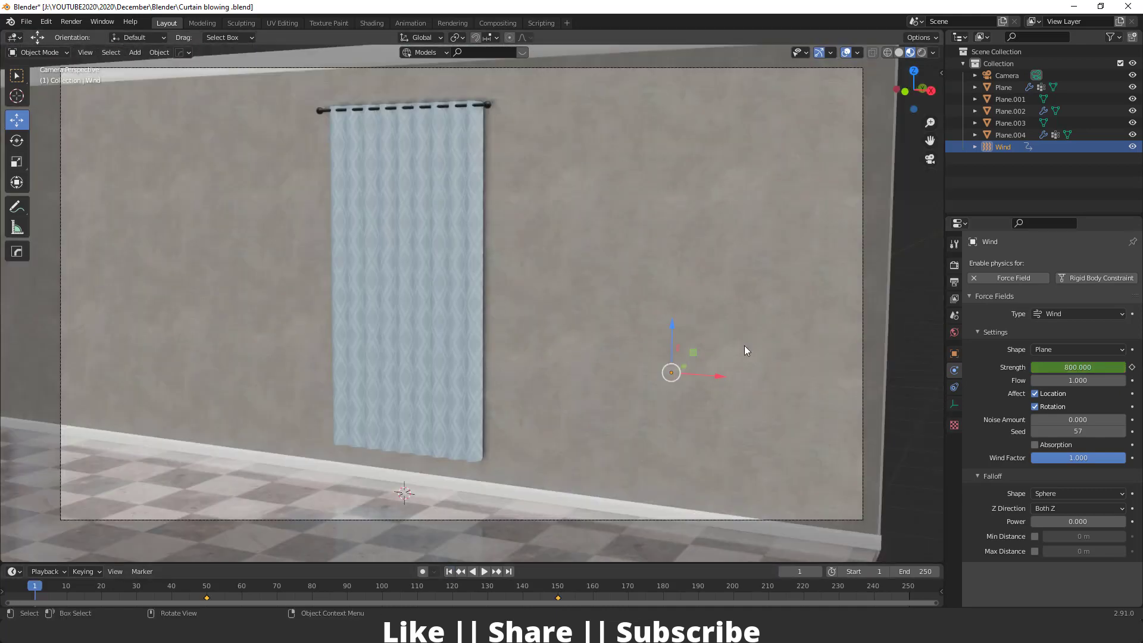
Step: Hide the Wind object and play the animation in camera view with both curtains billowing
click(484, 571)
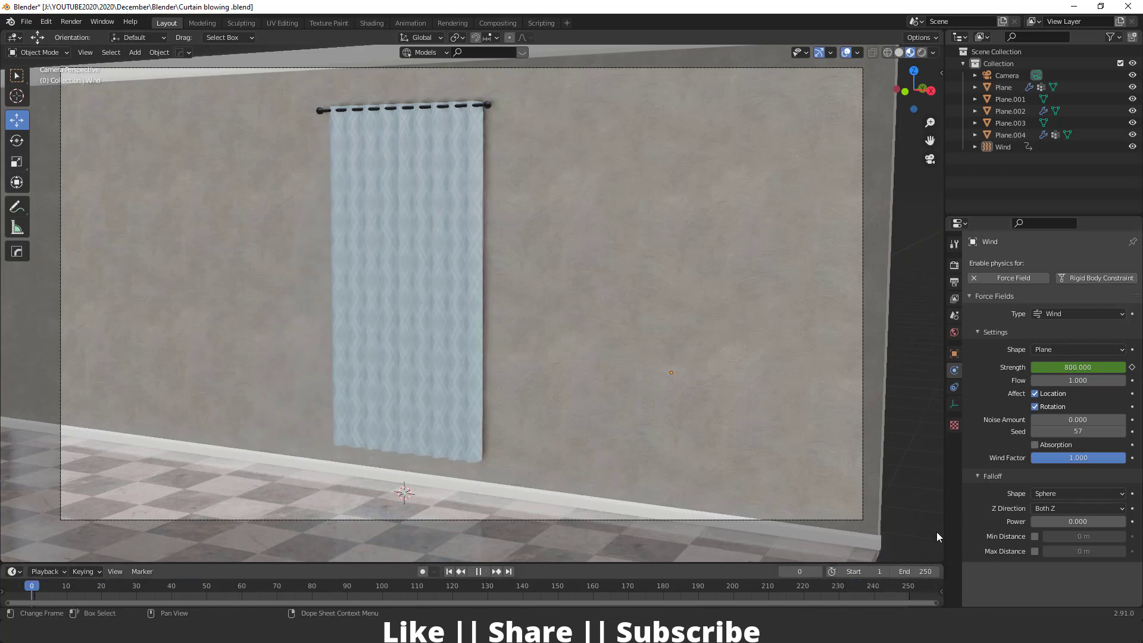
click(478, 570)
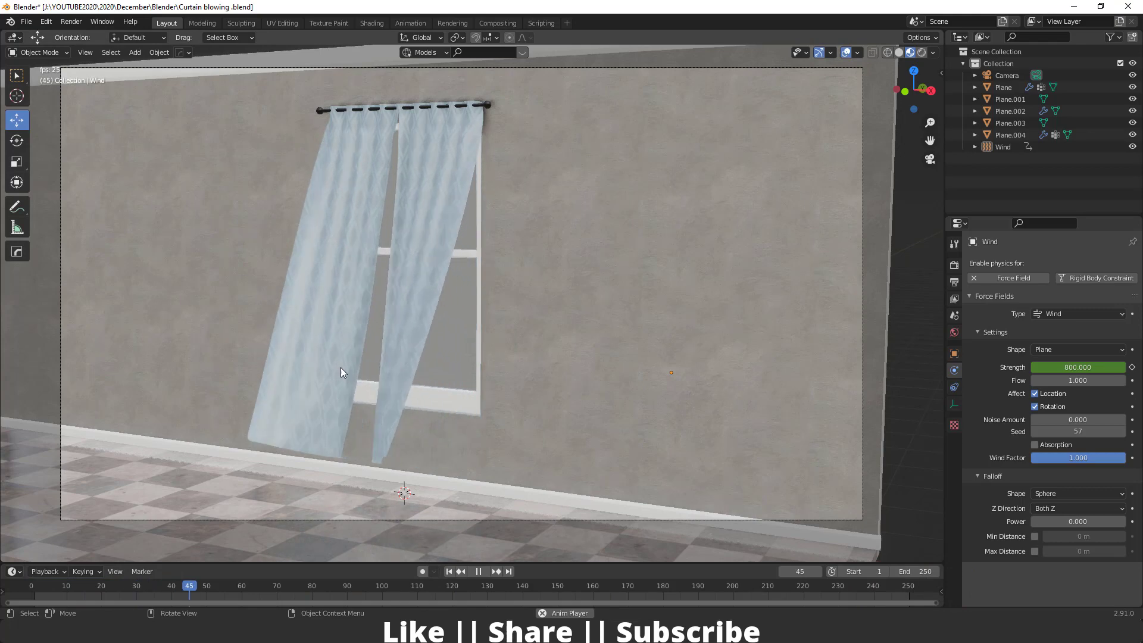
click(477, 570)
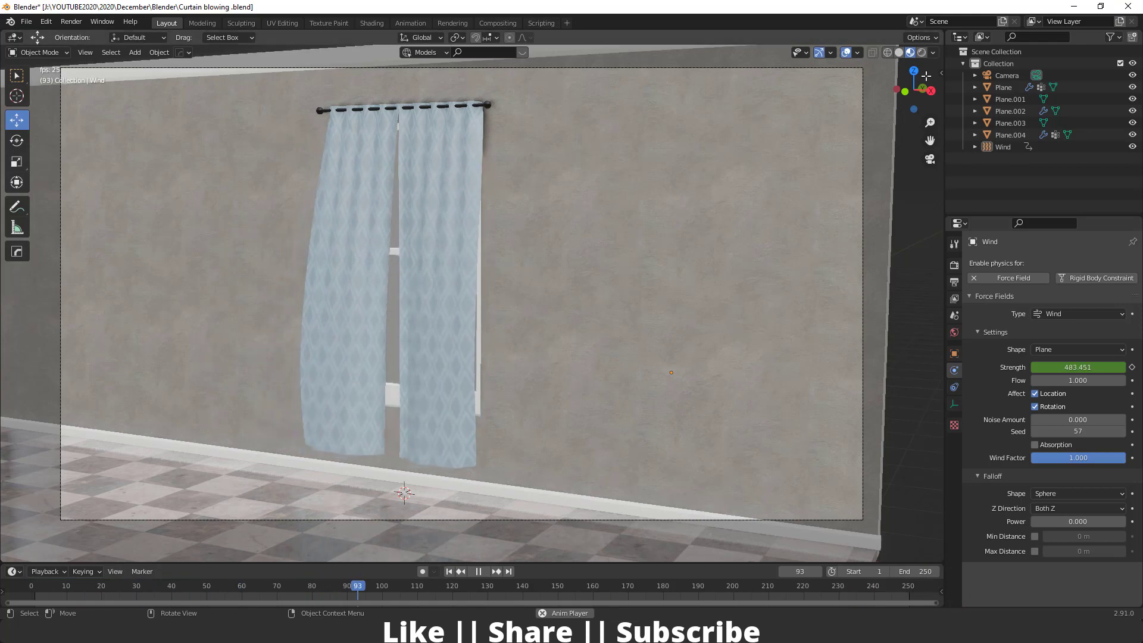